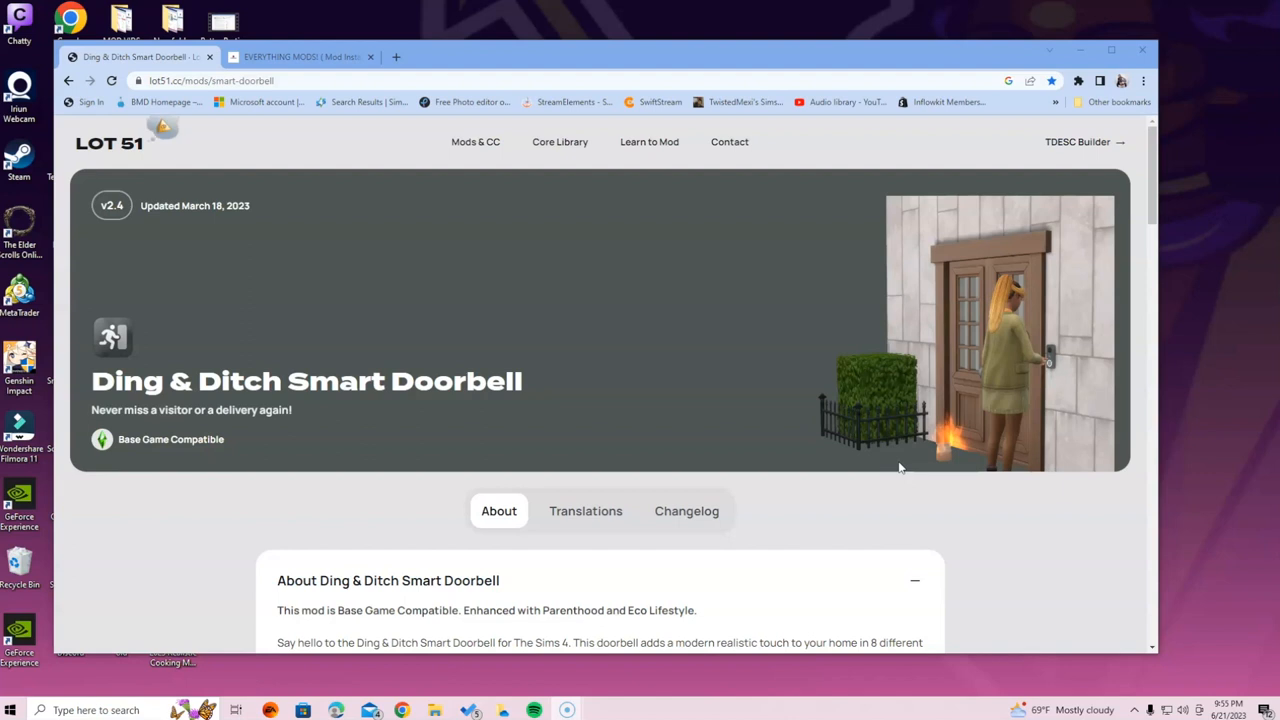
pyautogui.moveTo(400, 483)
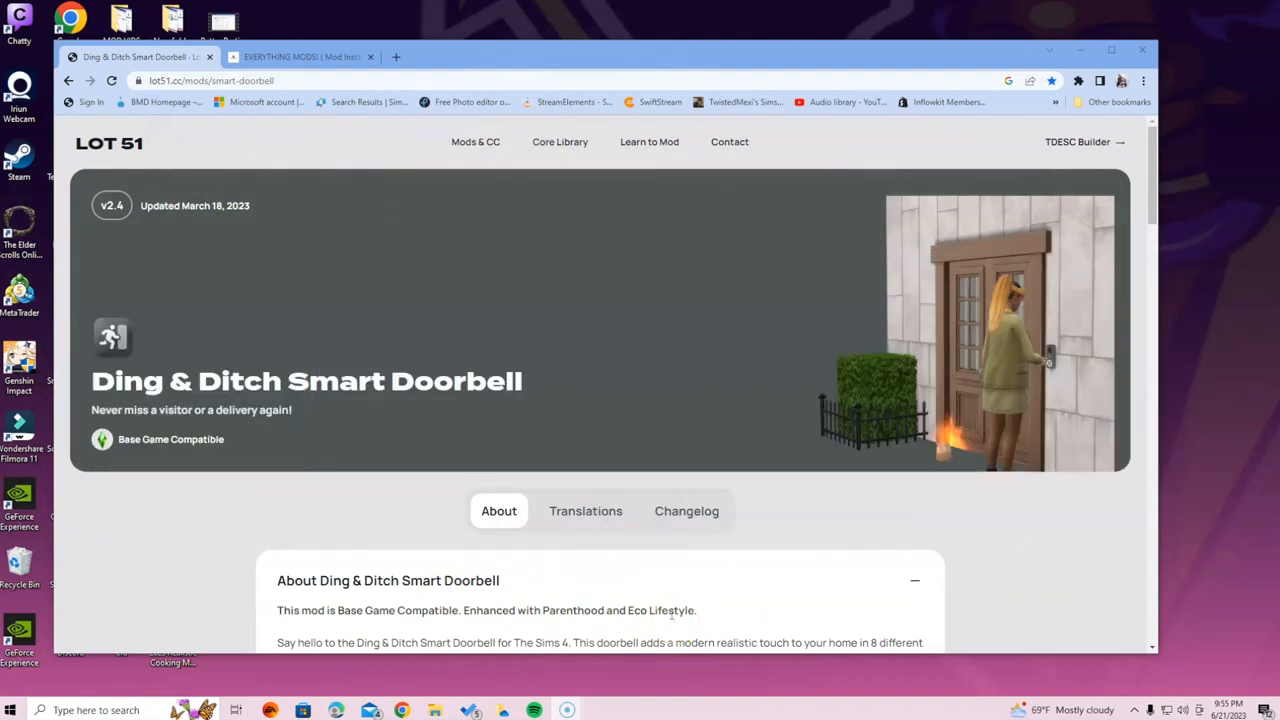
# - Scroll the Ding & Ditch doorbell page down to the v2.4 lot51_doorbell_v2.4.zip download box
pyautogui.click(300, 56)
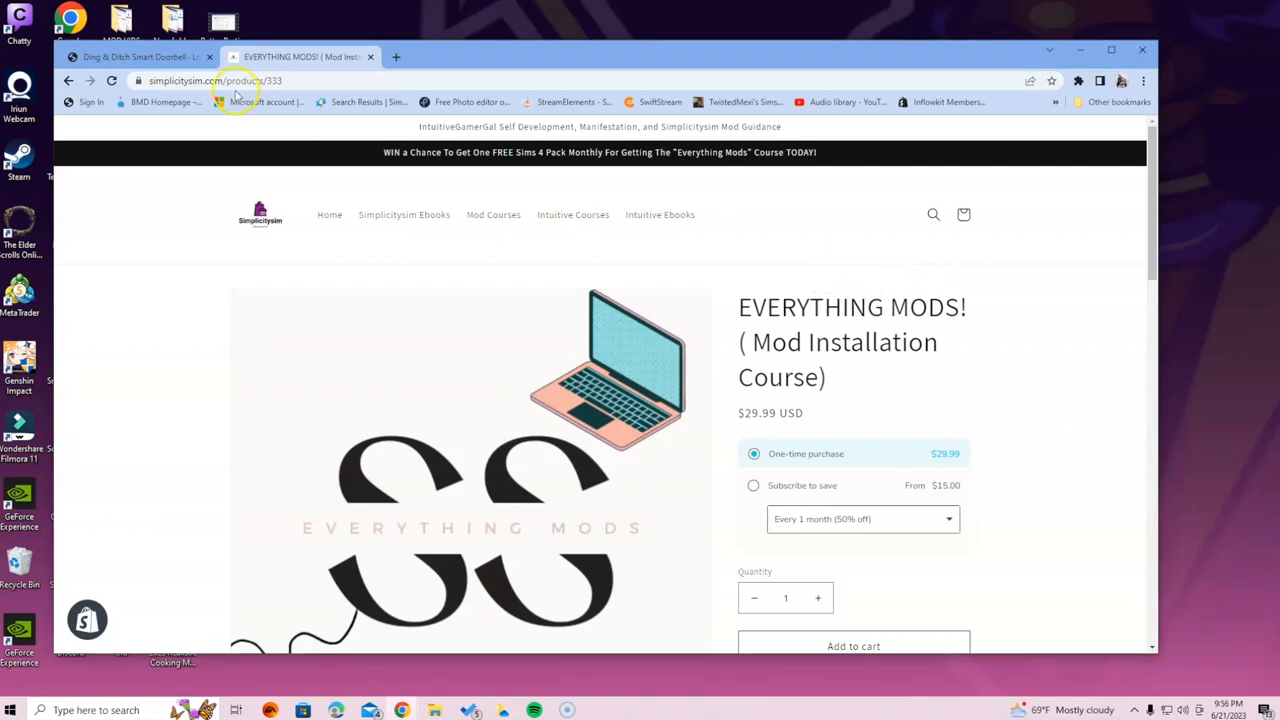
pyautogui.click(140, 56)
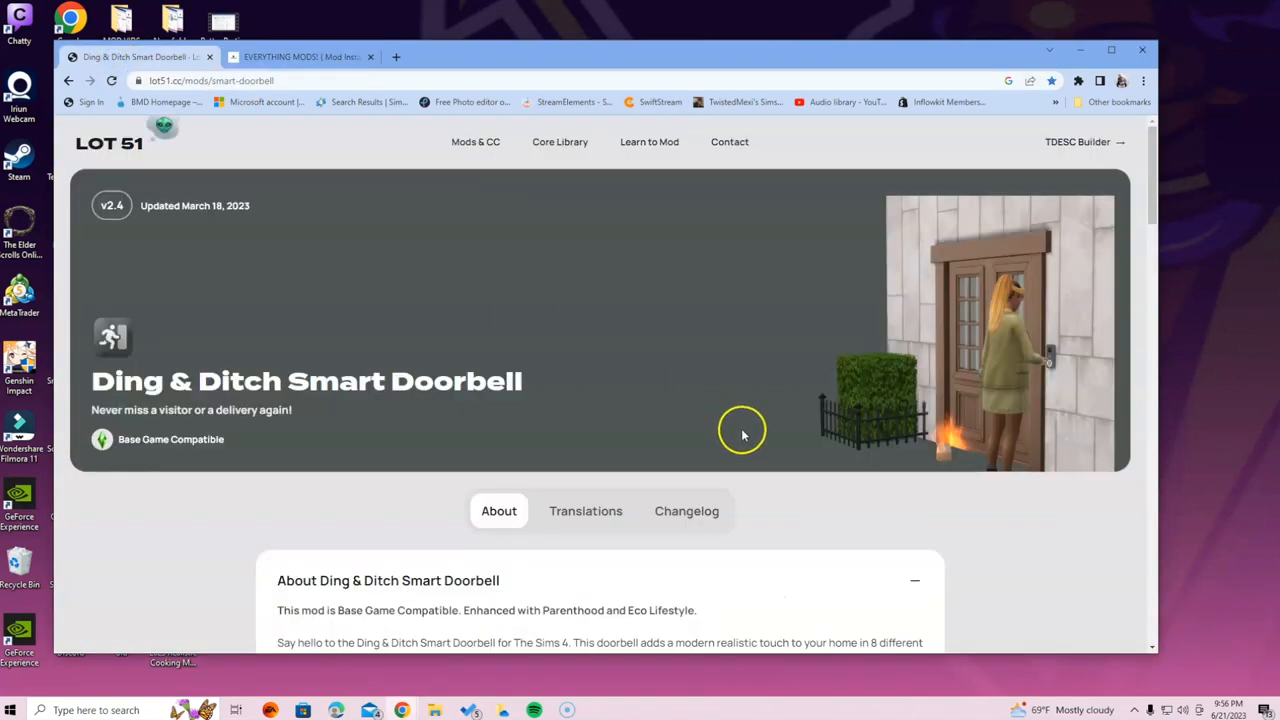
pyautogui.scroll(-3)
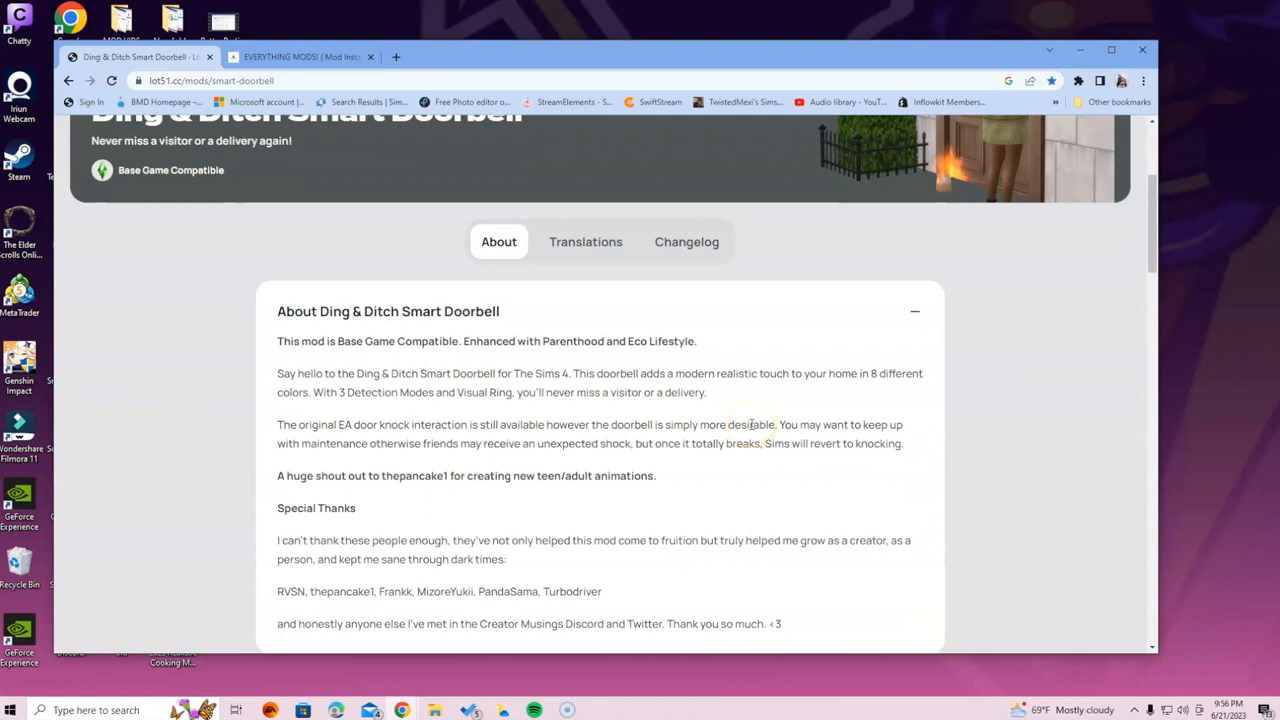
pyautogui.scroll(-3)
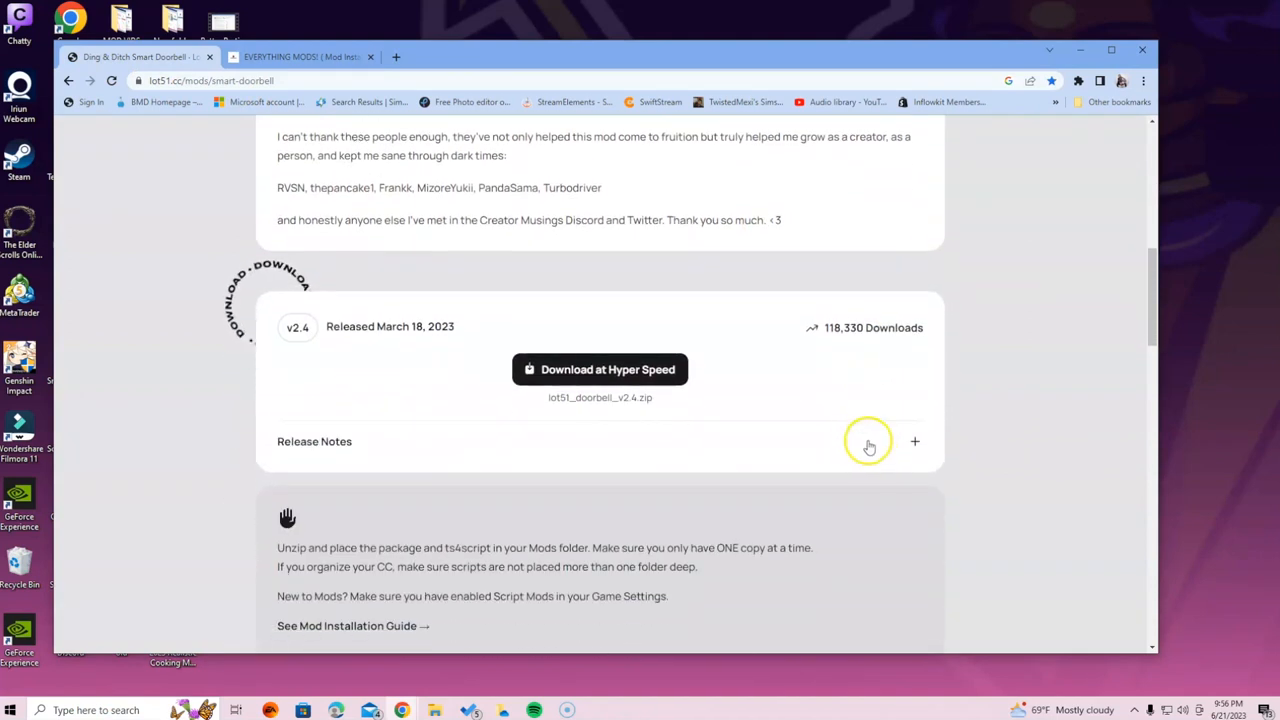
pyautogui.scroll(3)
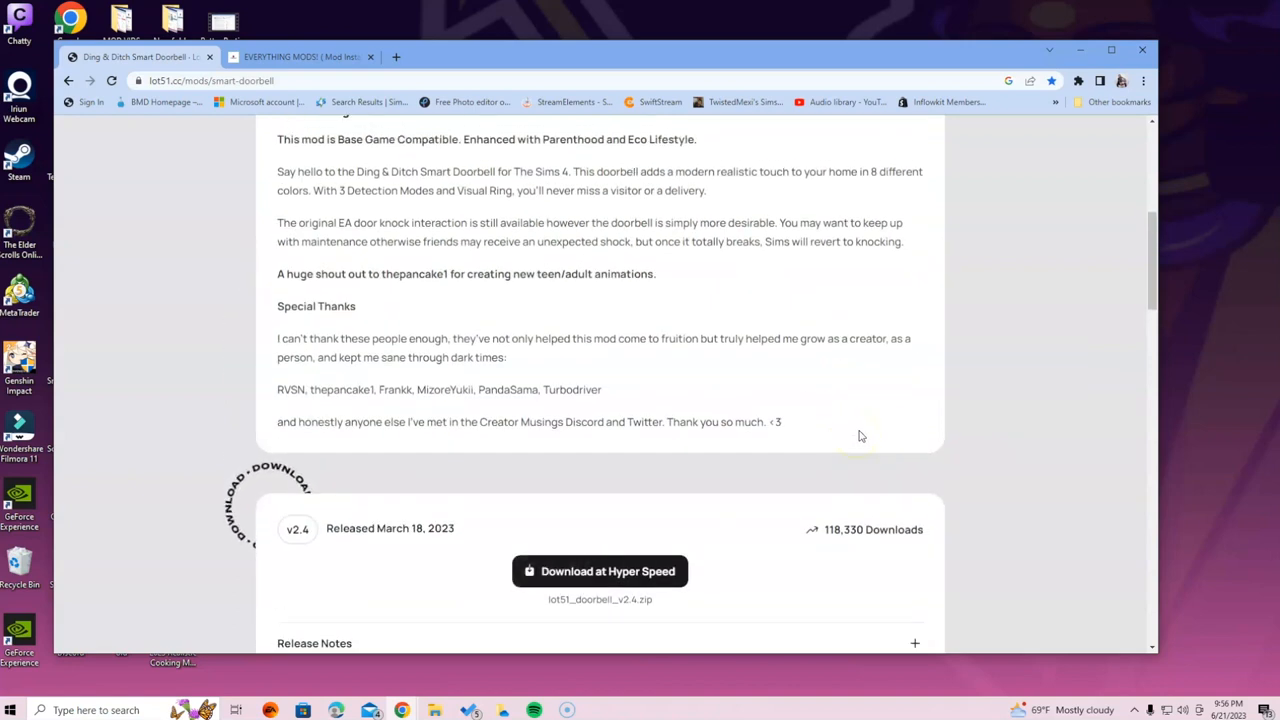
pyautogui.scroll(-3)
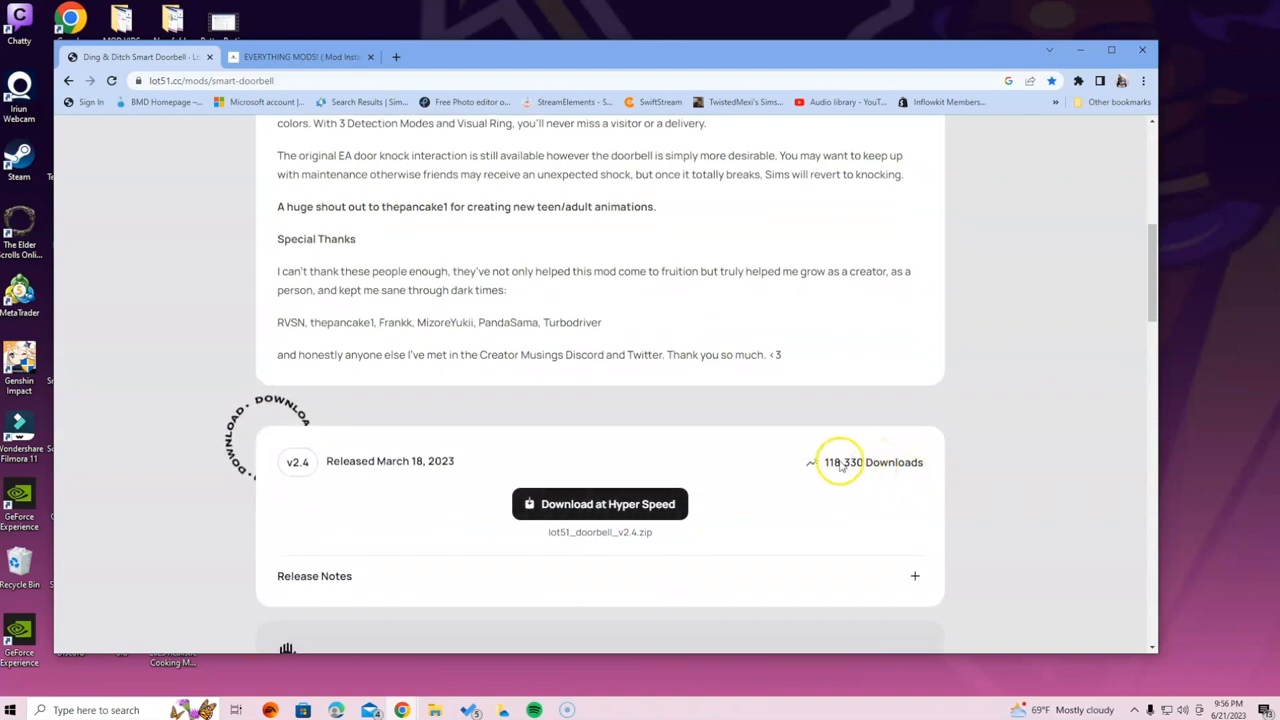
pyautogui.moveTo(898, 470)
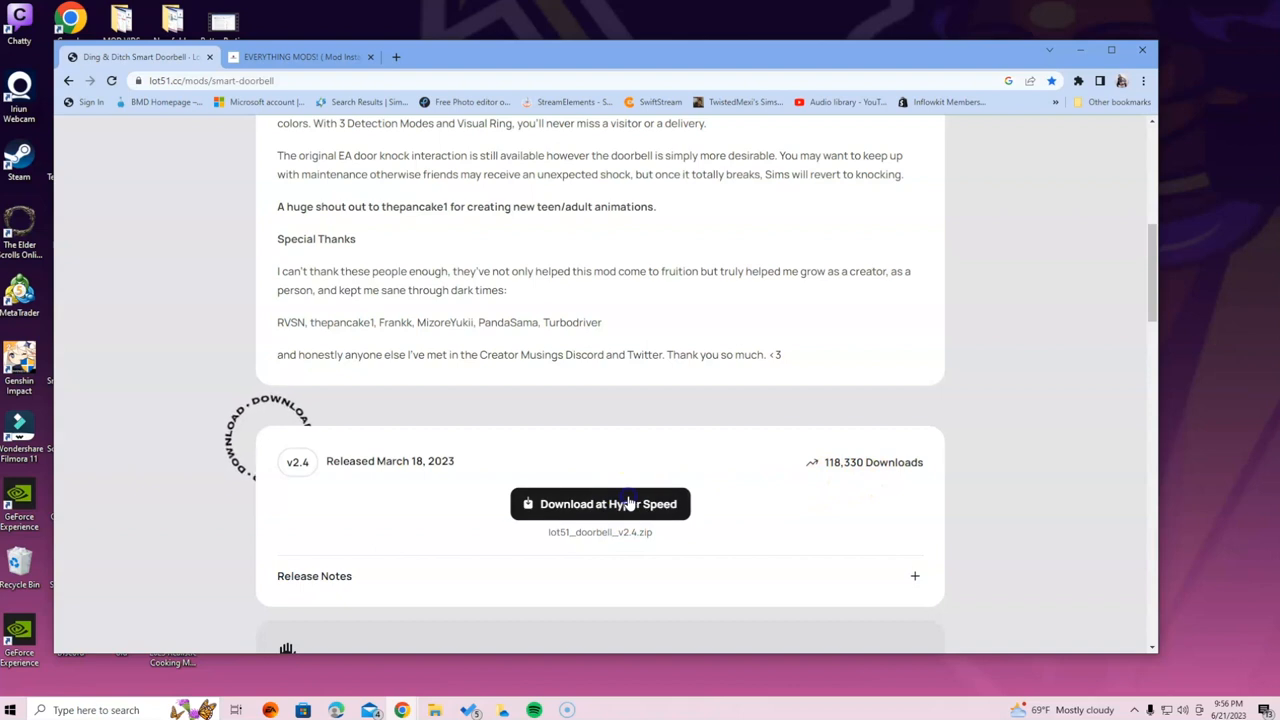
# - Download lot51_doorbell_v2.4.zip via Download at Hyper Speed, save it to Downloads, and open its options
pyautogui.click(600, 503)
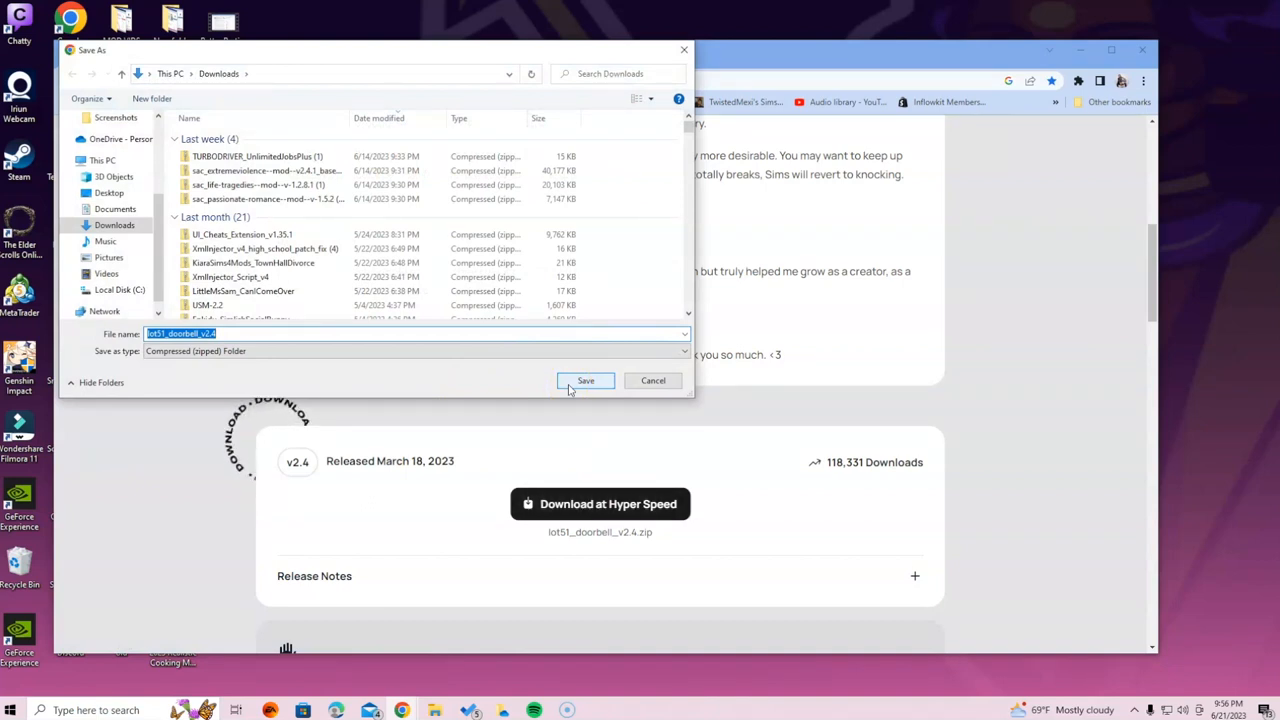
pyautogui.click(585, 380)
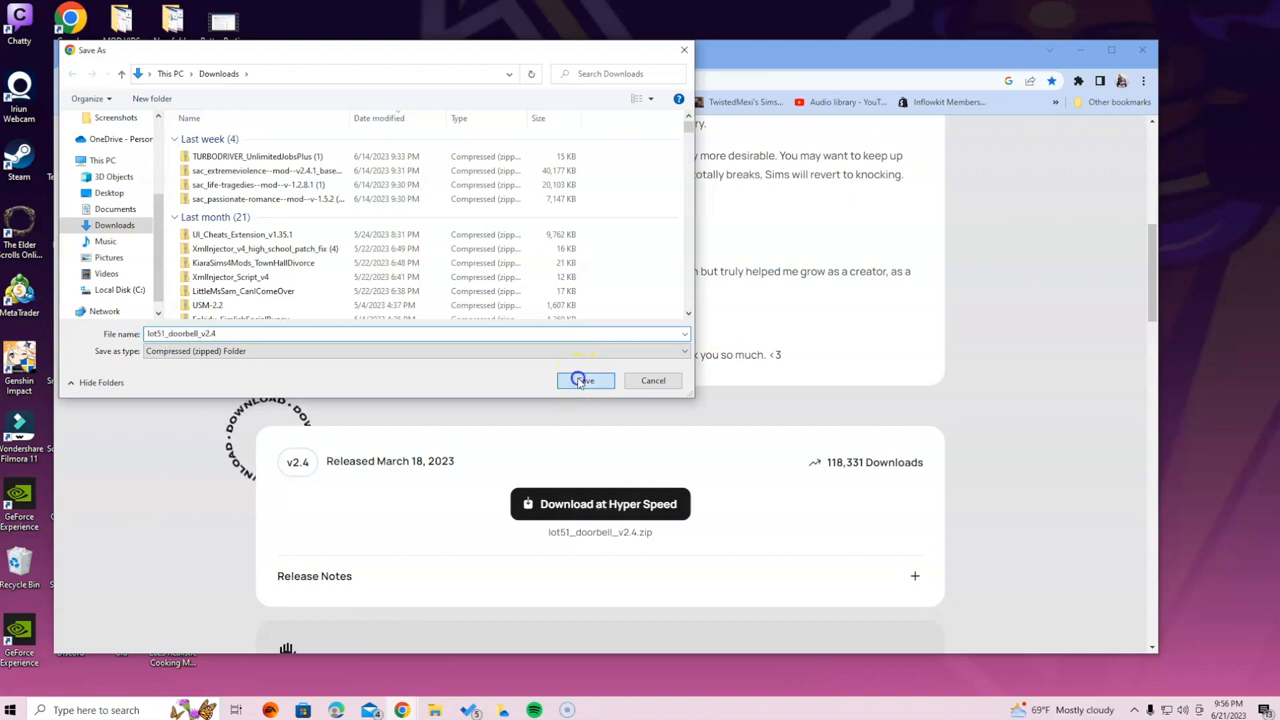
pyautogui.click(582, 380)
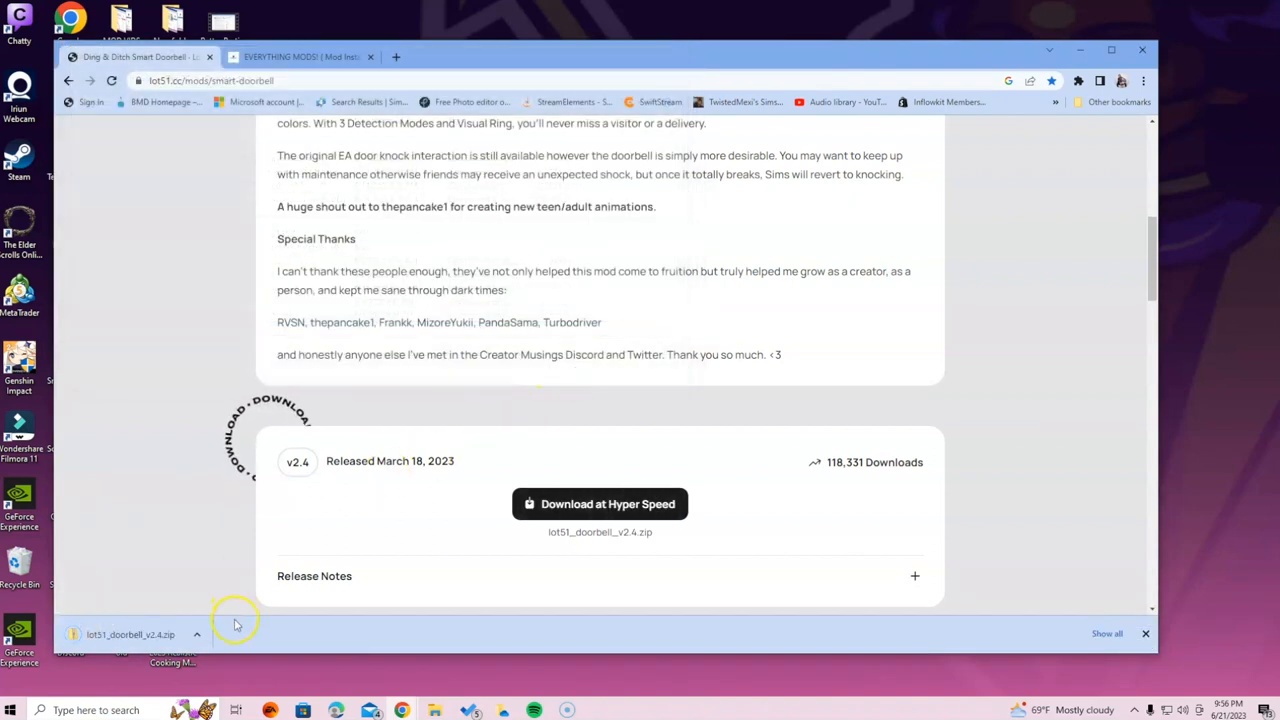
pyautogui.click(197, 634)
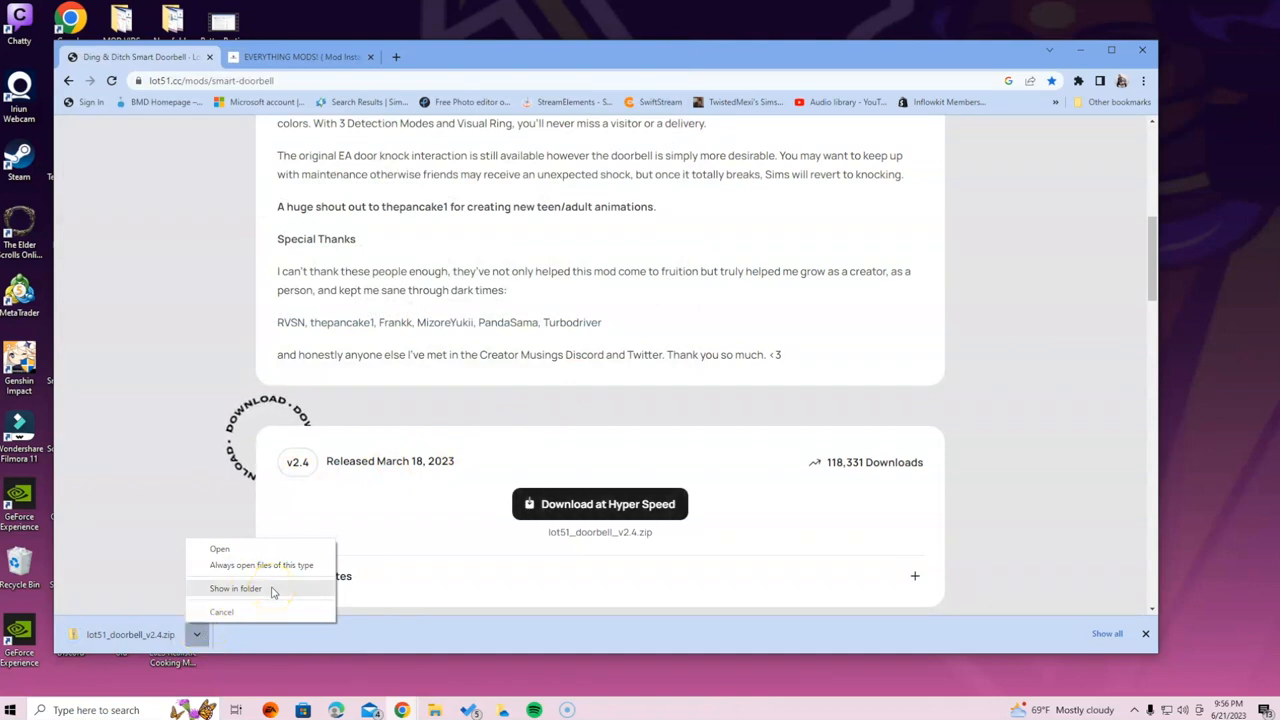
pyautogui.moveTo(485, 685)
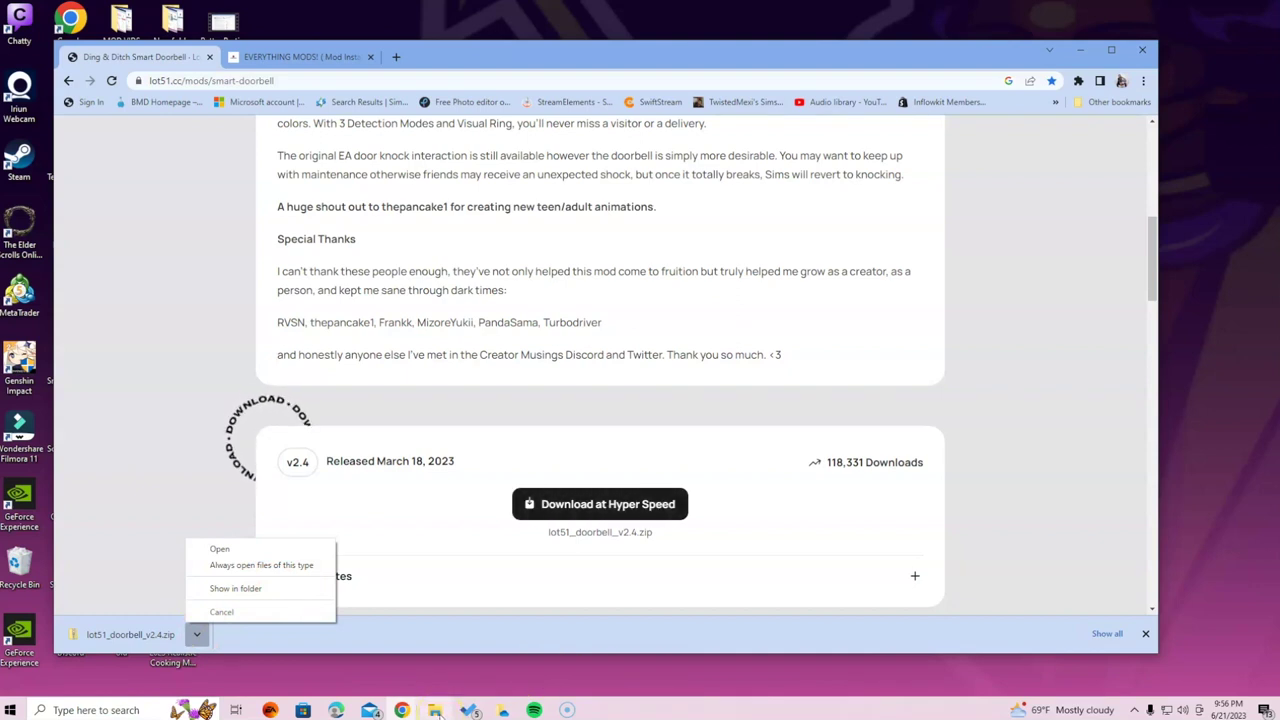
# - Show lot51_doorbell_v2.4.zip in the Downloads folder and choose Extract All from its context menu
pyautogui.click(235, 588)
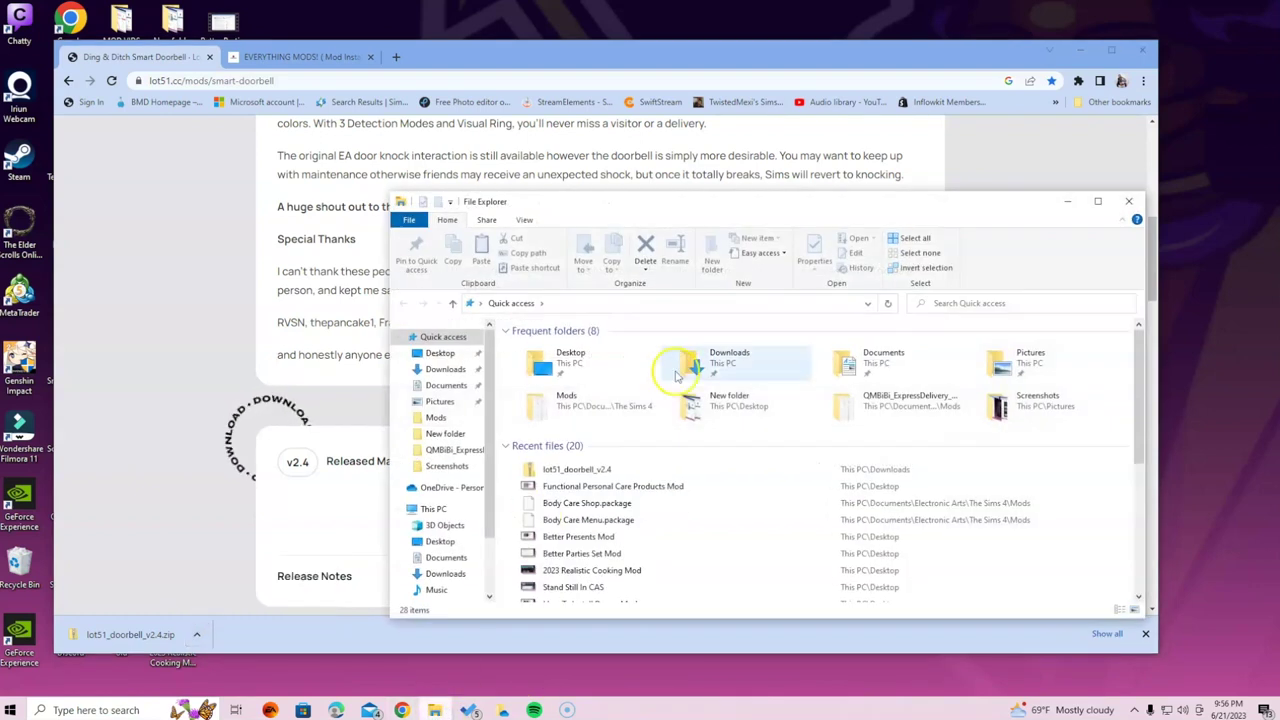
pyautogui.moveTo(765, 370)
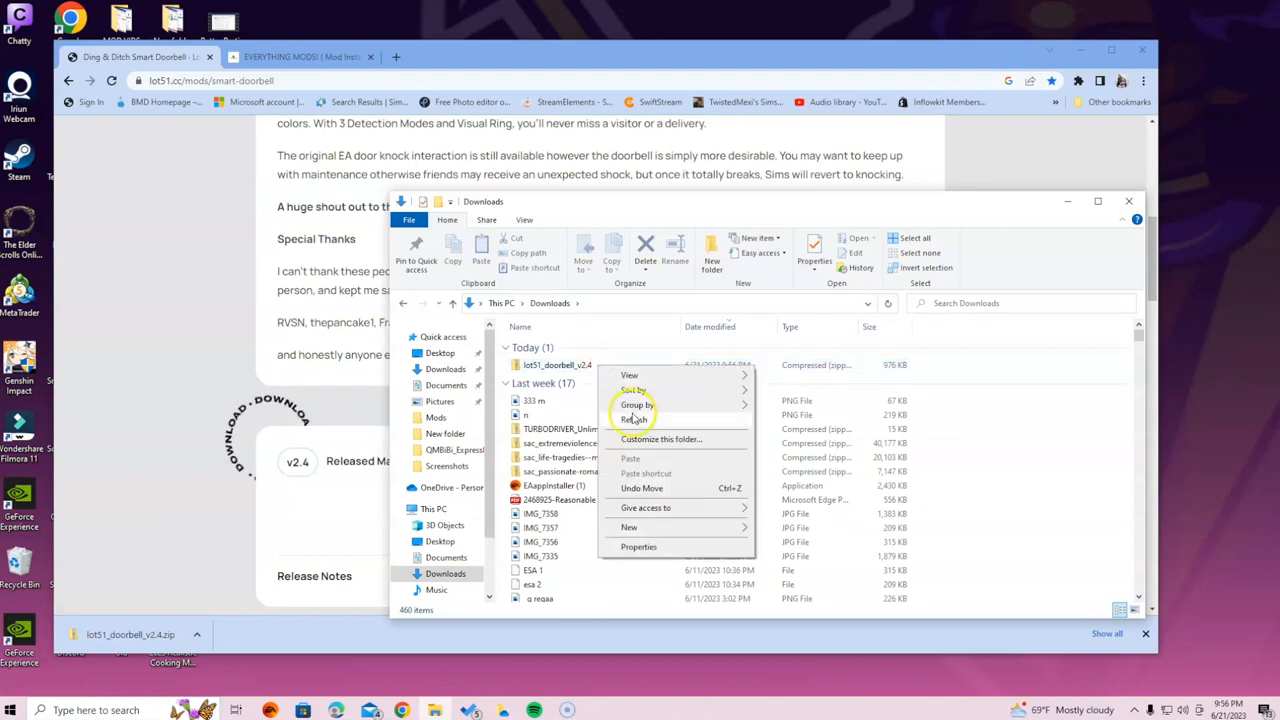
pyautogui.rightClick(557, 365)
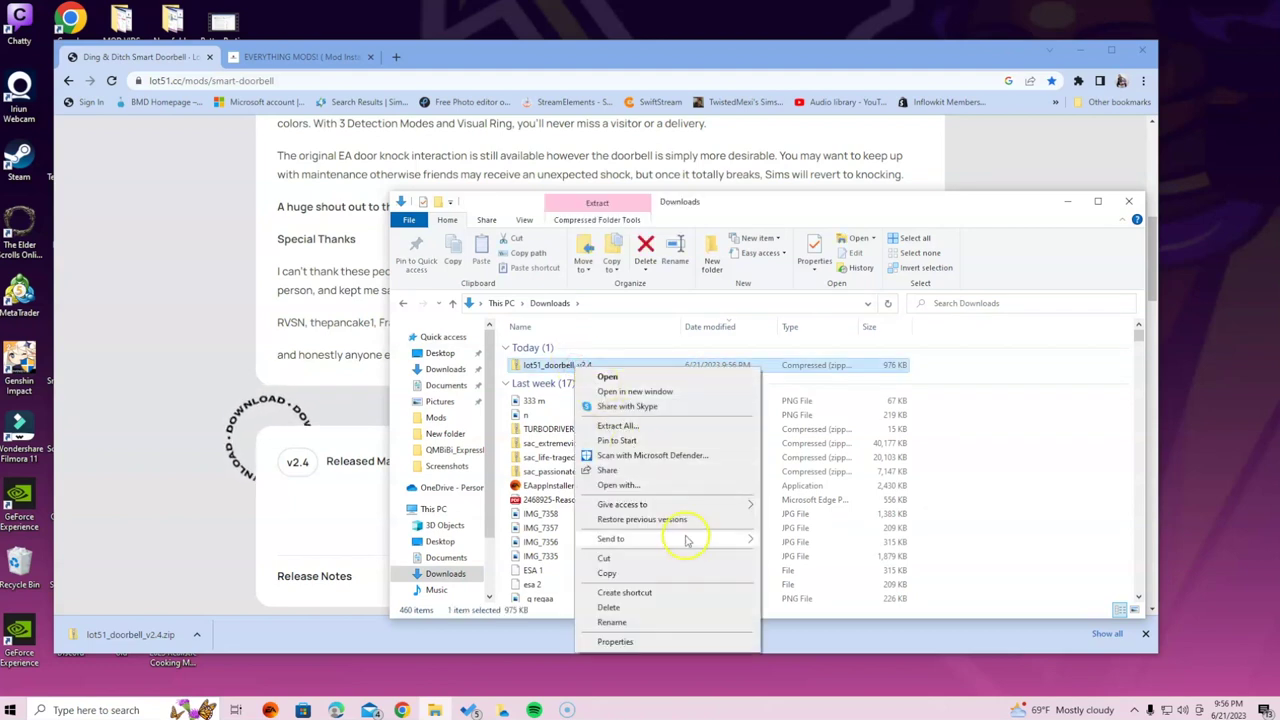
pyautogui.moveTo(617, 425)
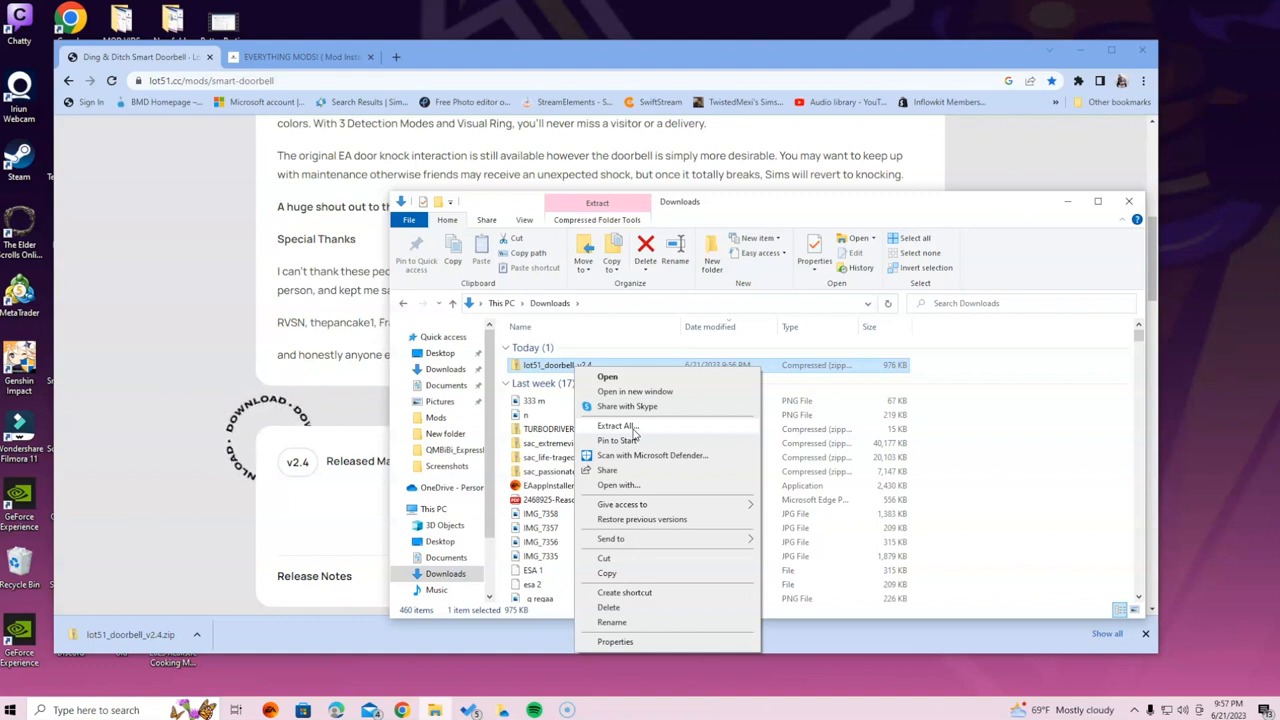
pyautogui.click(617, 425)
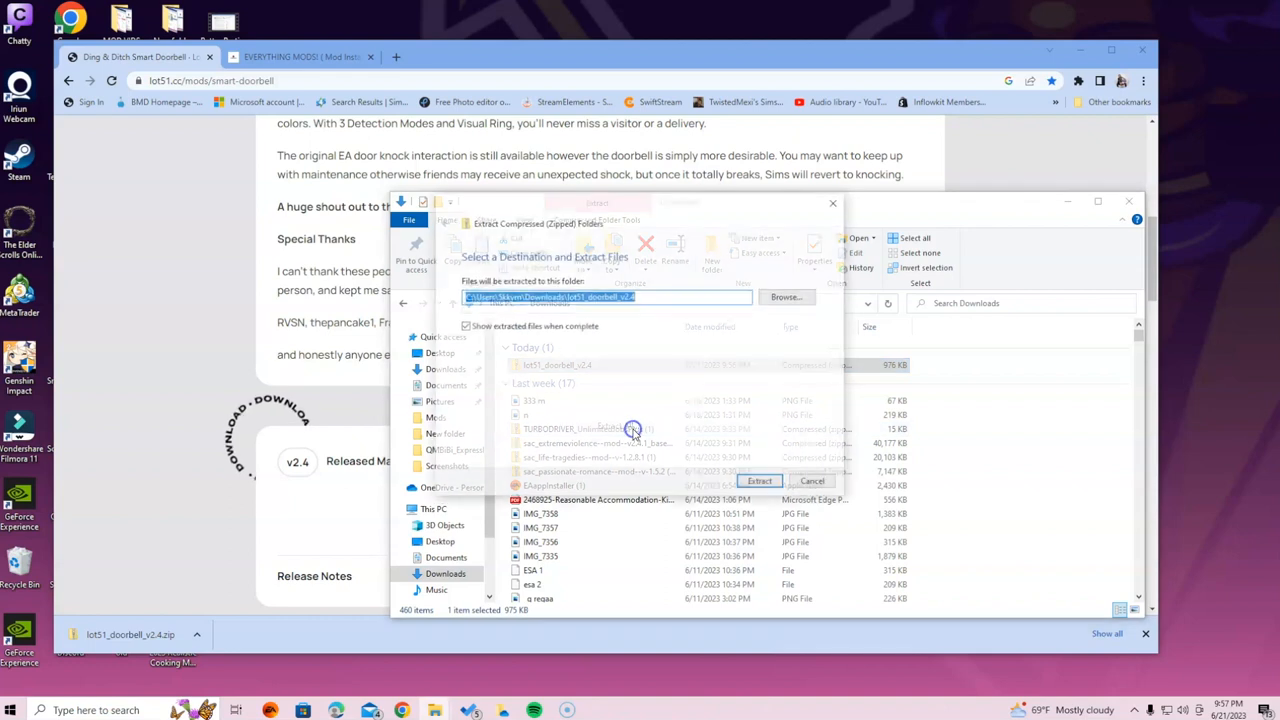
# - Extract the zip into a lot51_doorbell_v2.4 folder in Downloads and select the extracted files
pyautogui.click(760, 482)
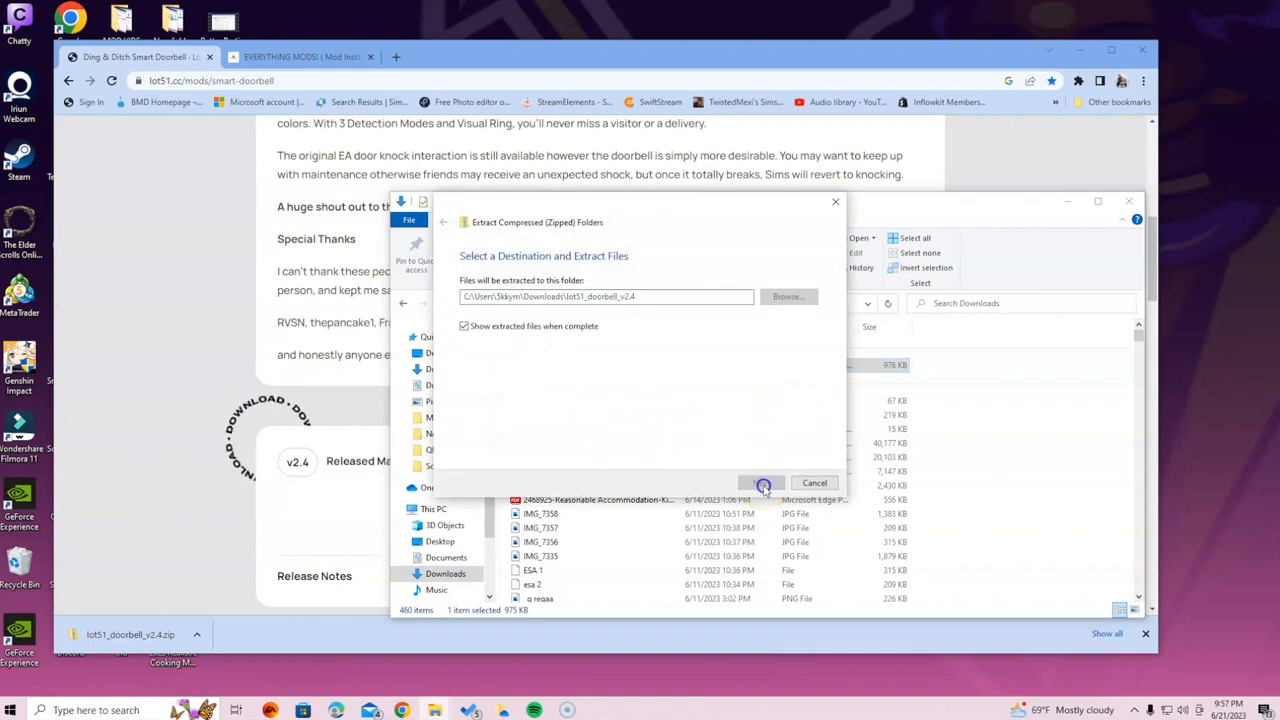
pyautogui.click(762, 483)
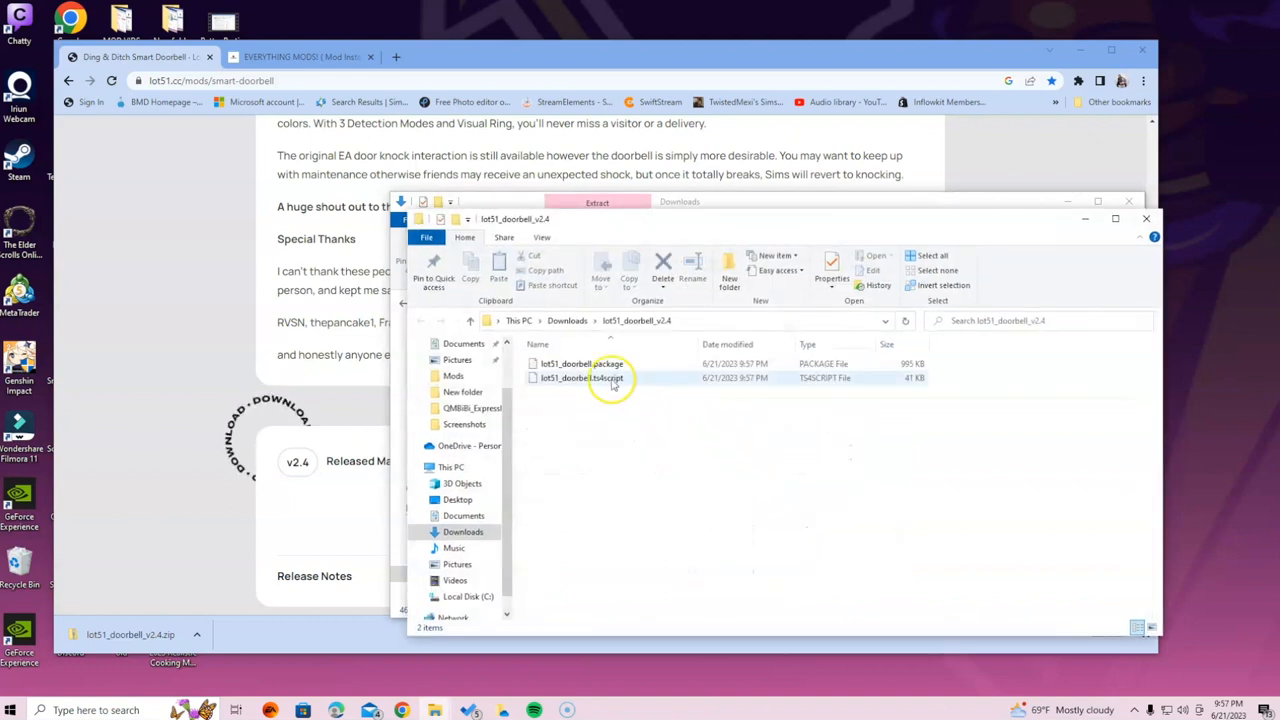
pyautogui.click(583, 363)
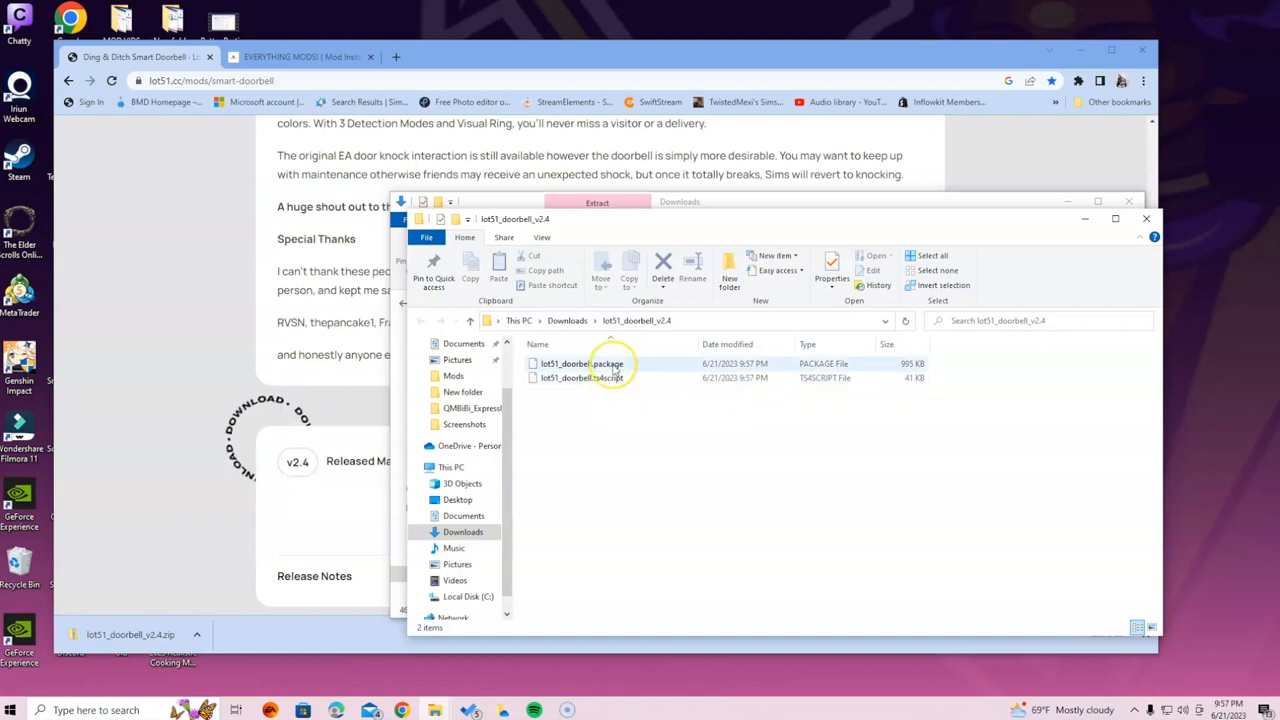
pyautogui.moveTo(583, 363)
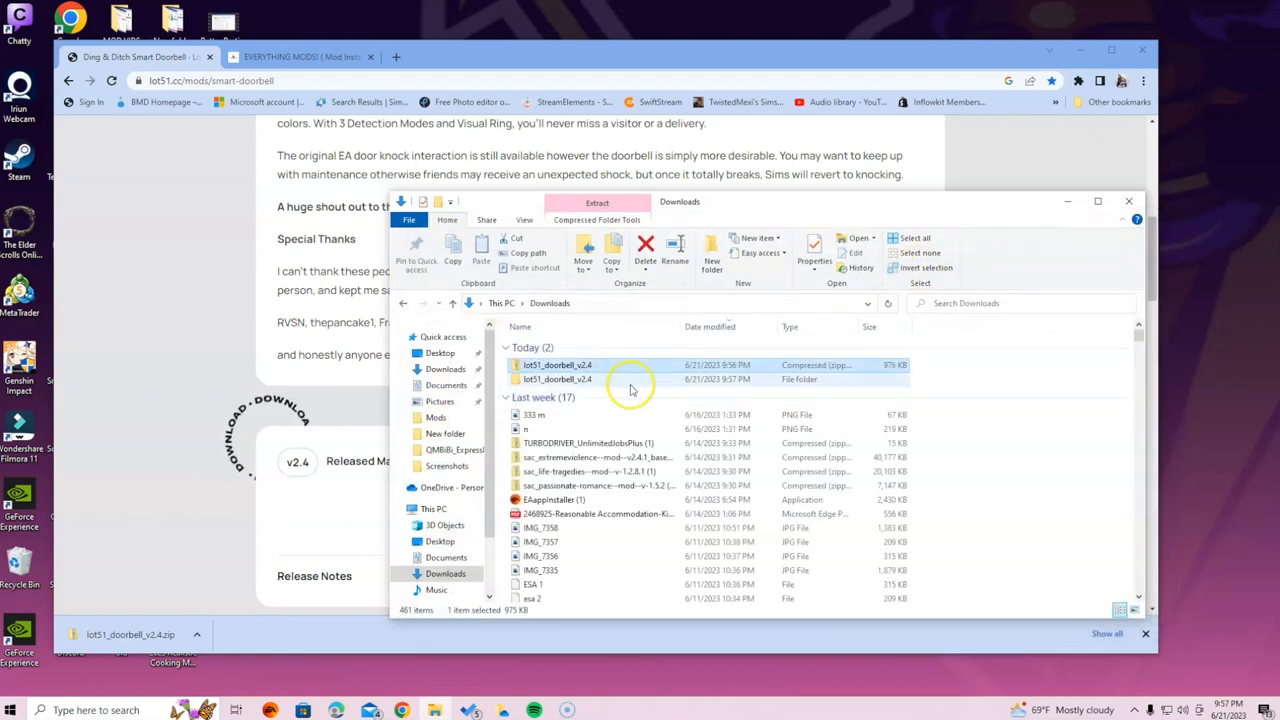
pyautogui.click(557, 379)
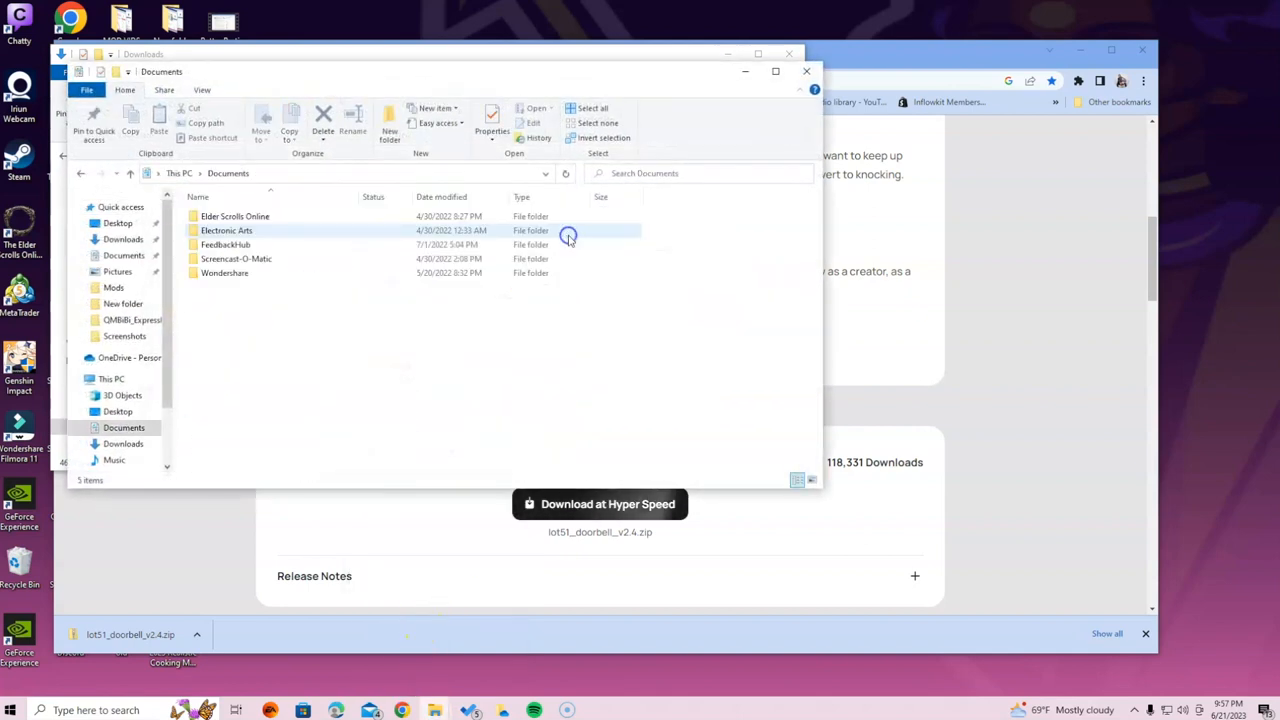
# - Navigate from Documents through Electronic Arts and The Sims 4 into the Mods folder
pyautogui.doubleClick(226, 230)
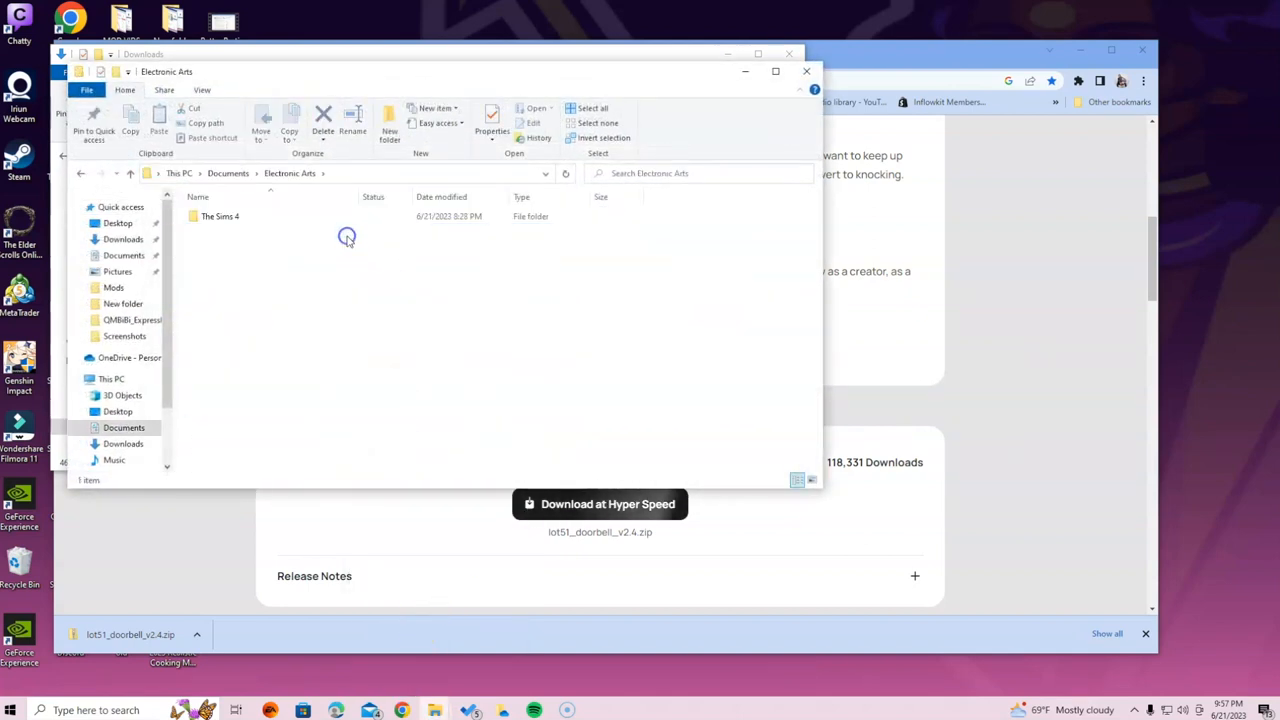
pyautogui.doubleClick(220, 216)
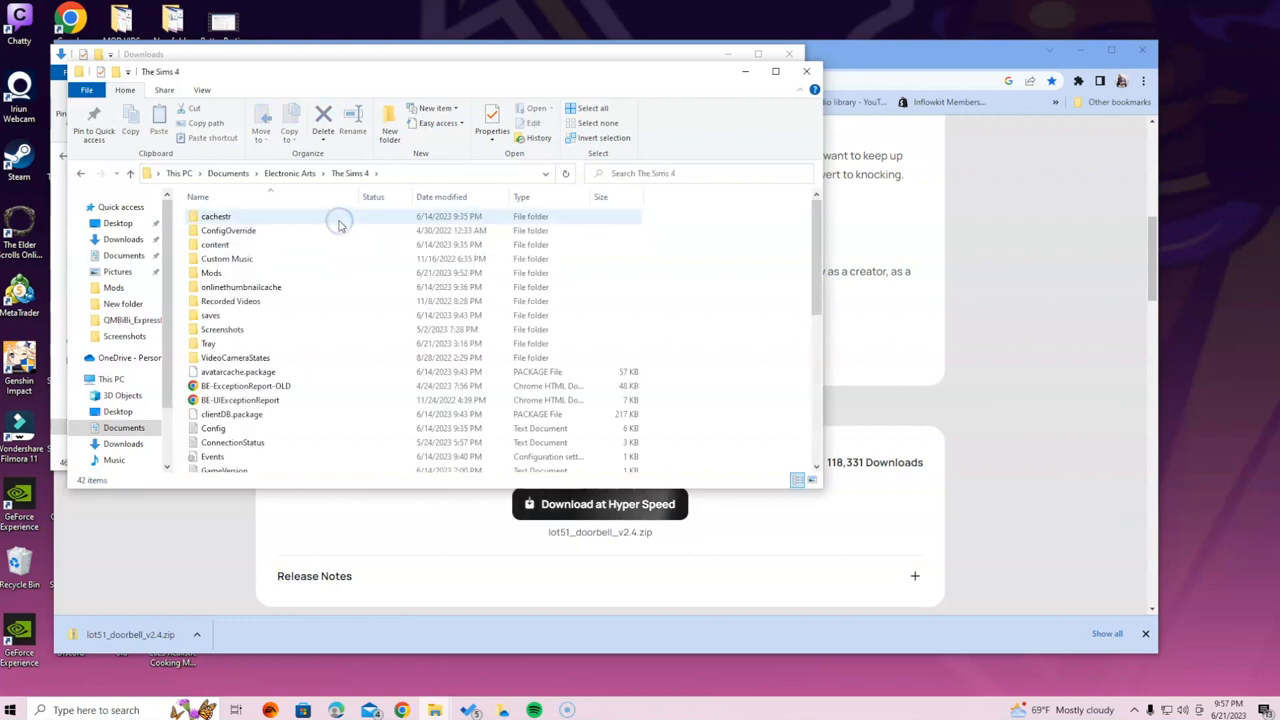
pyautogui.moveTo(340, 221)
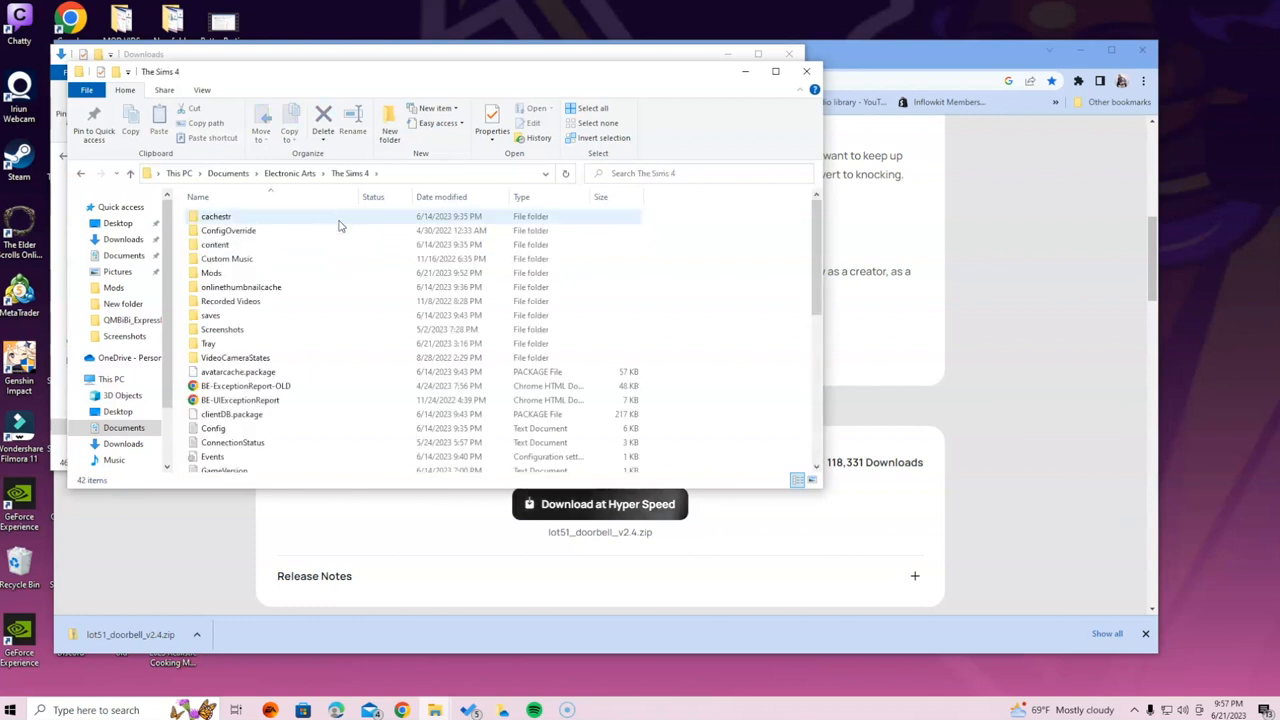
pyautogui.click(211, 272)
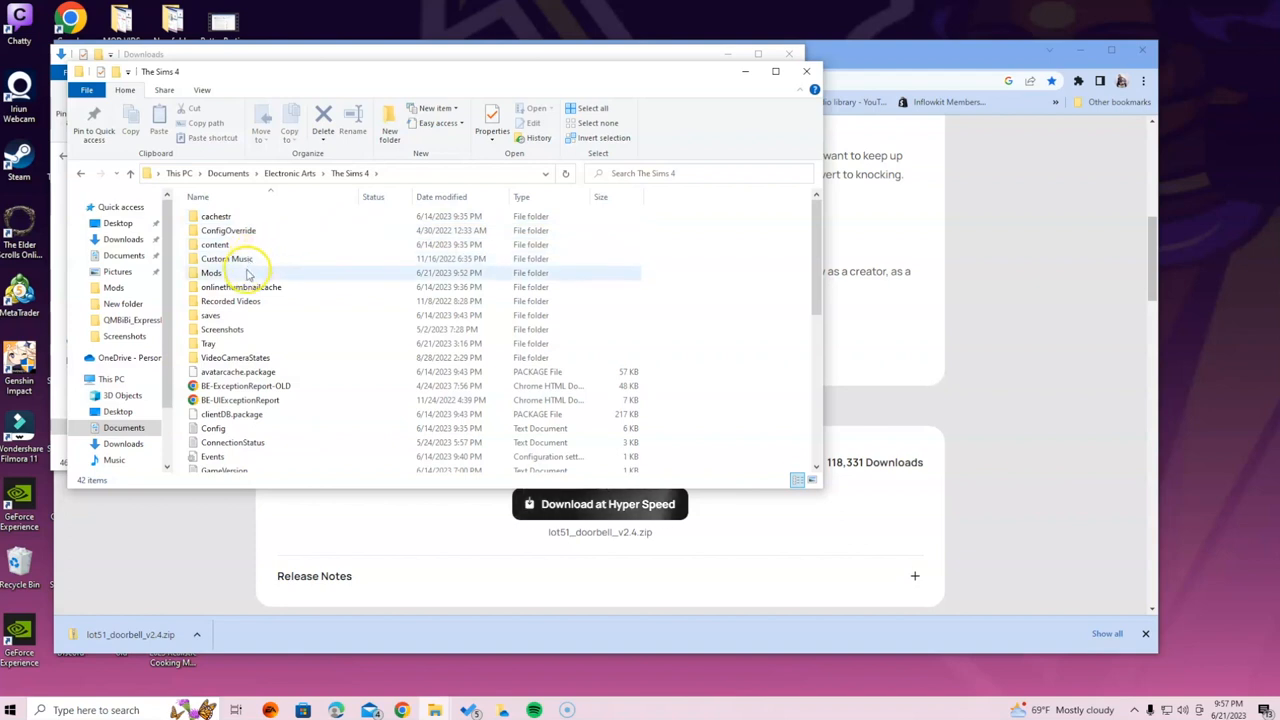
pyautogui.moveTo(211, 272)
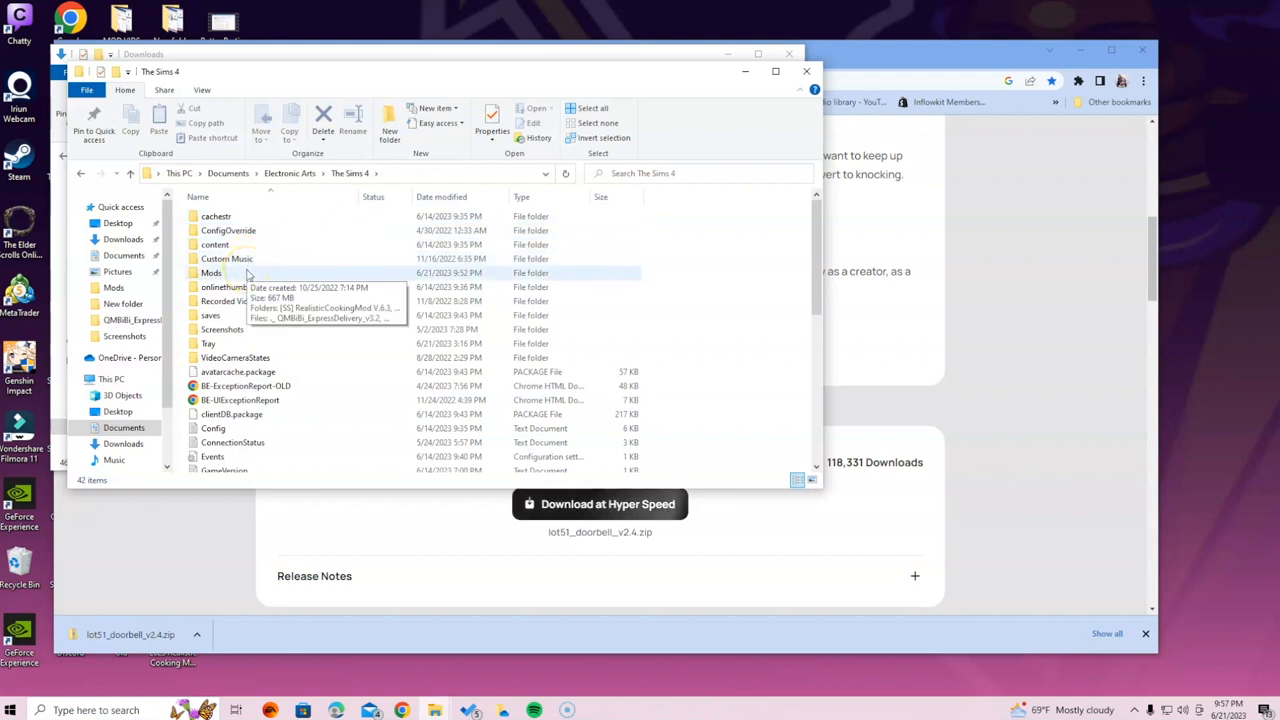
pyautogui.doubleClick(211, 272)
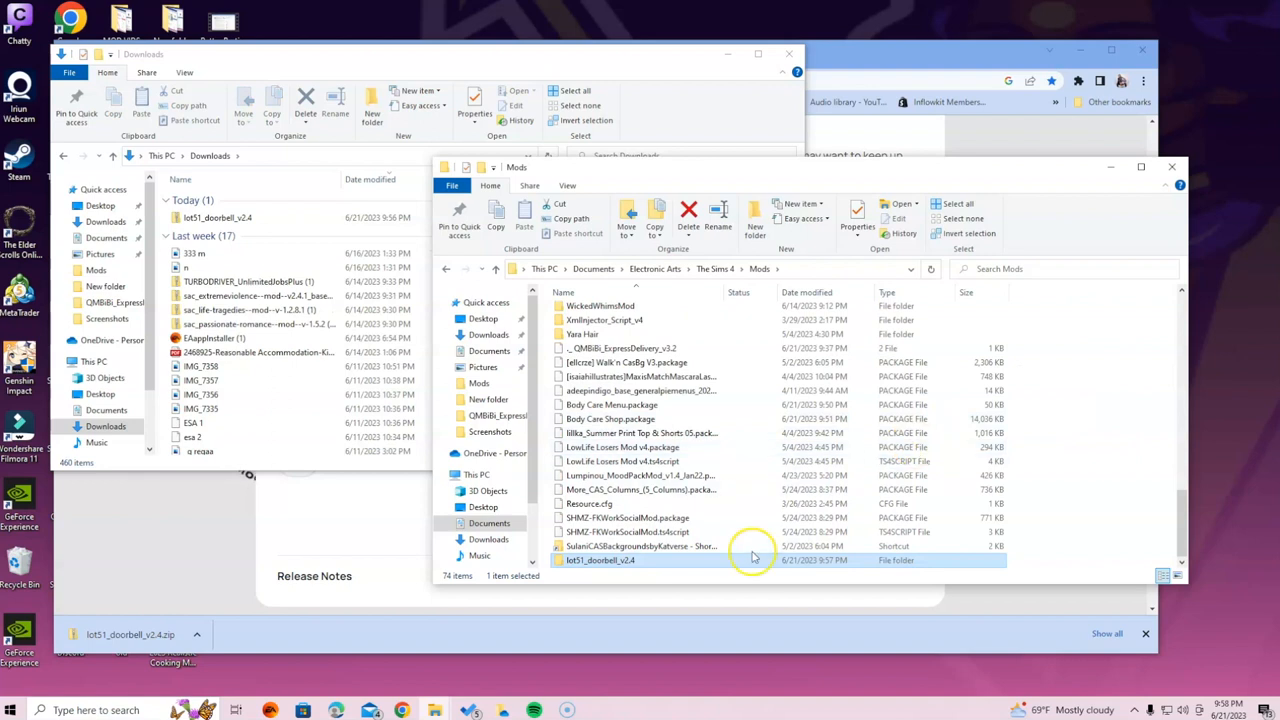
pyautogui.doubleClick(600, 560)
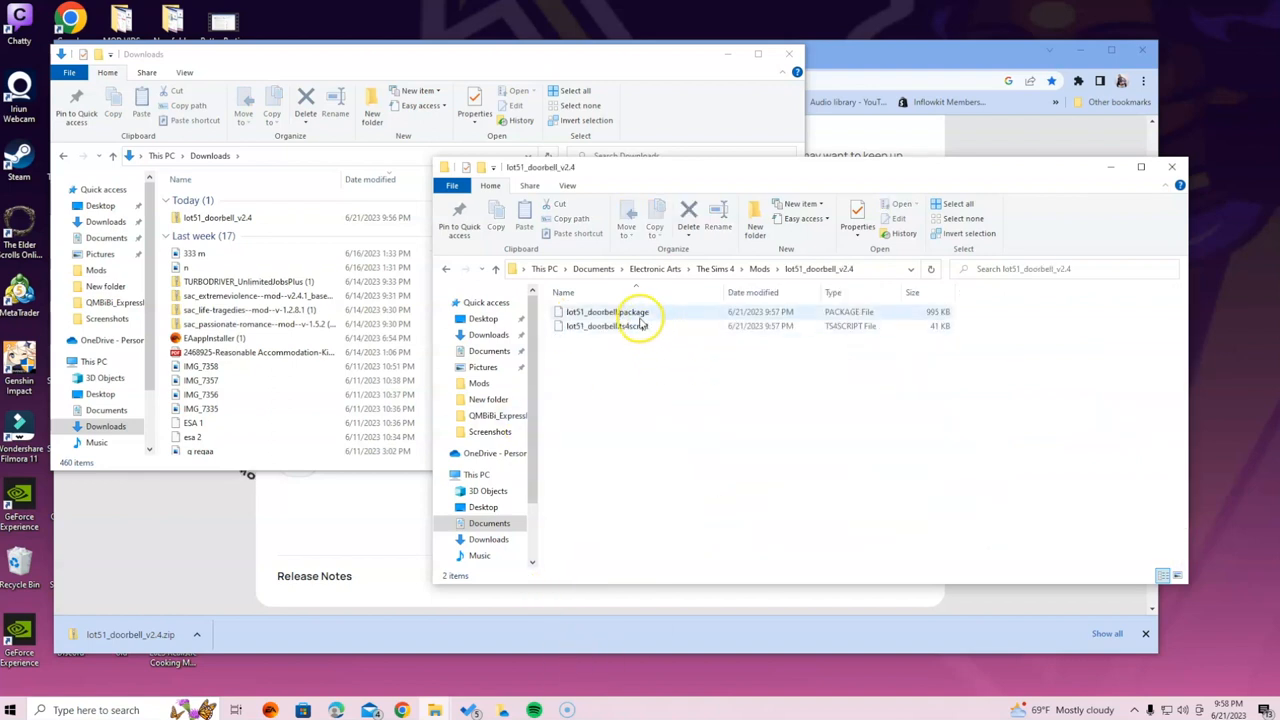
pyautogui.click(445, 268)
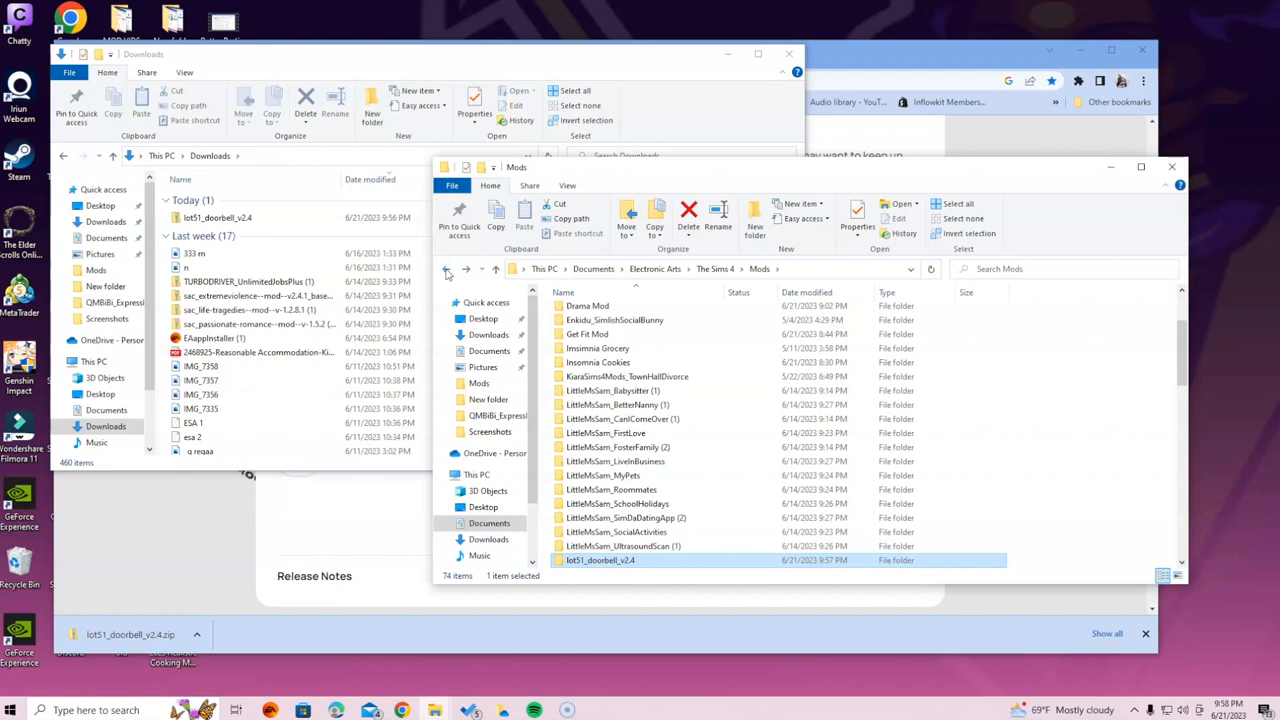
pyautogui.moveTo(248, 475)
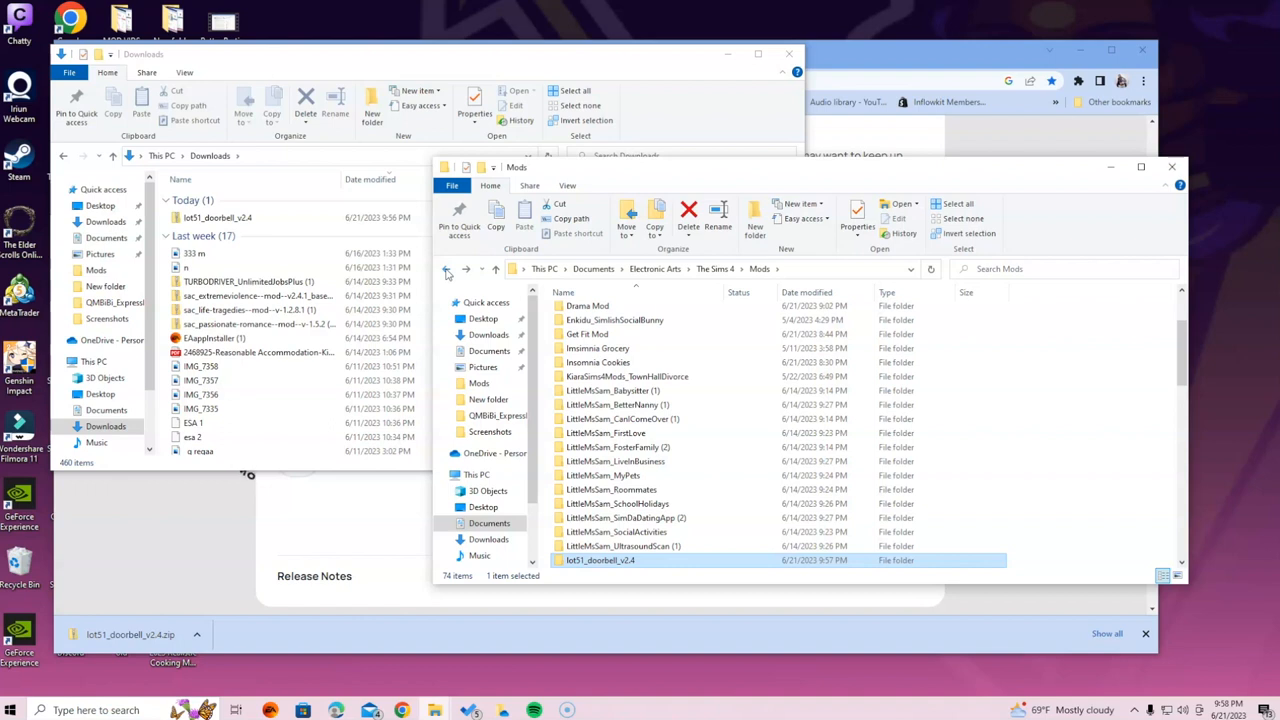
pyautogui.moveTo(250, 475)
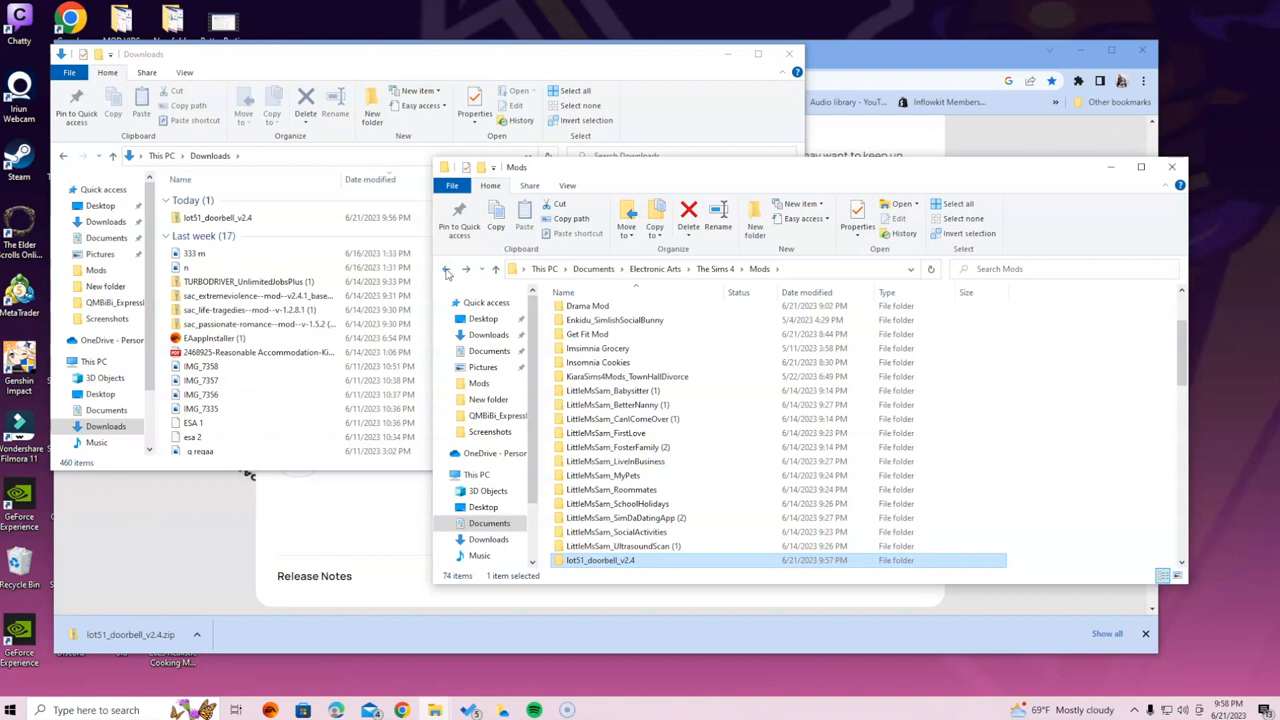